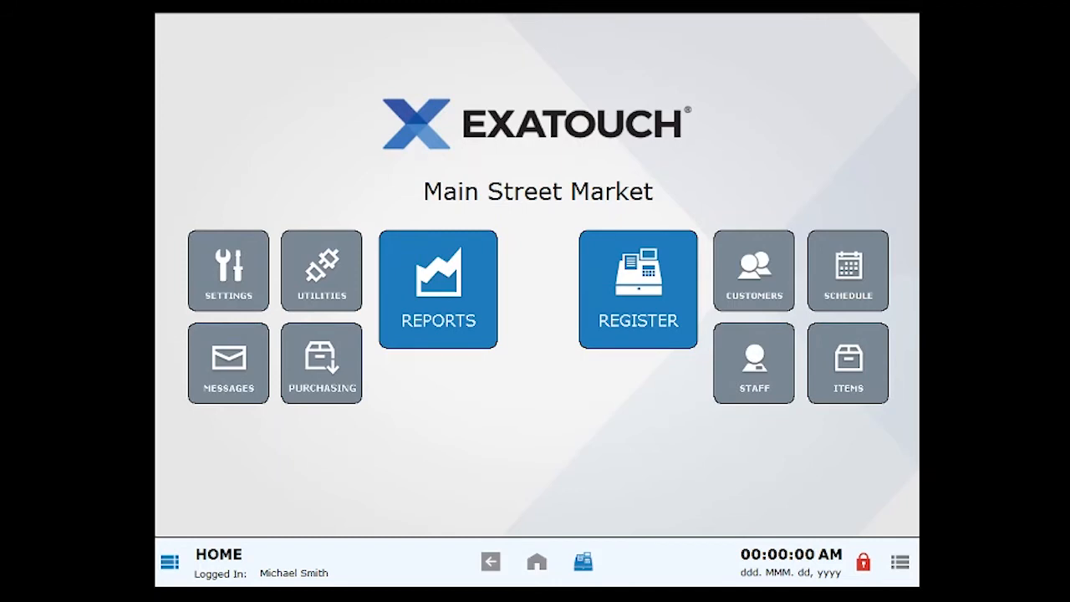
- Start a new empty order from the home screen's REGISTER button
{"action": "left_click", "coordinate": [639, 287]}
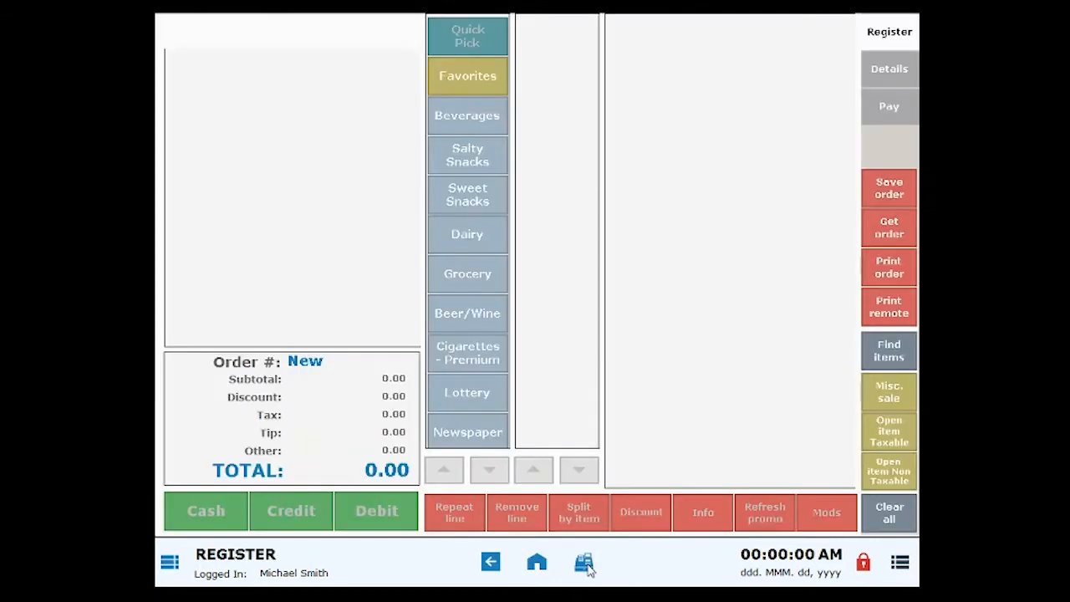
{"action": "mouse_move", "coordinate": [632, 440]}
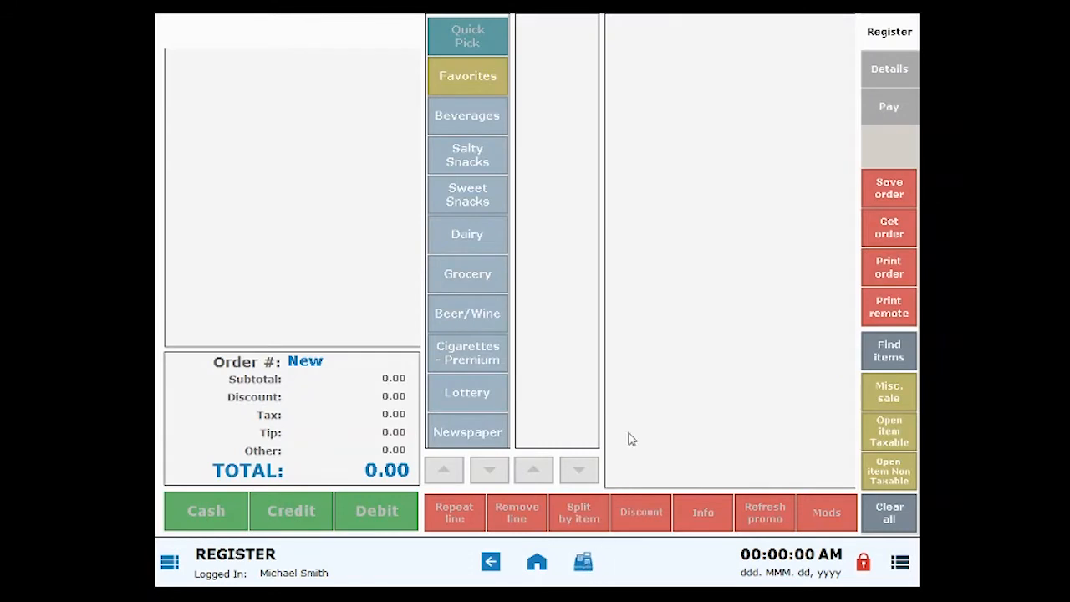
{"action": "mouse_move", "coordinate": [652, 375]}
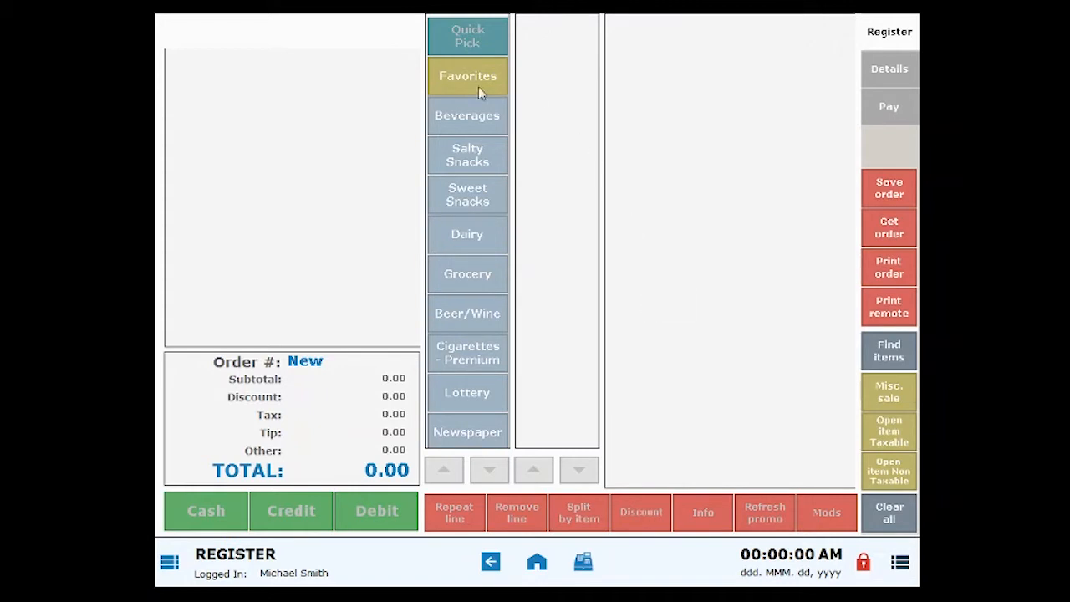
- Add SpecialK Cranberry, two milks, Cheerios Multi Grain and Oatmeal Instant Variety for a 13.85 total
{"action": "left_click", "coordinate": [469, 194]}
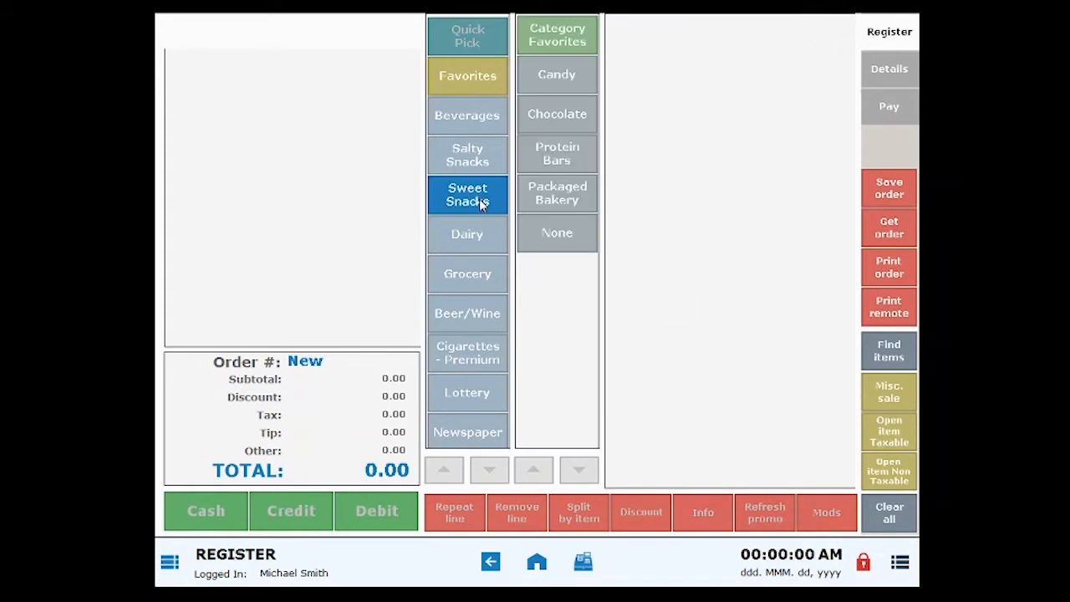
{"action": "left_click", "coordinate": [557, 154]}
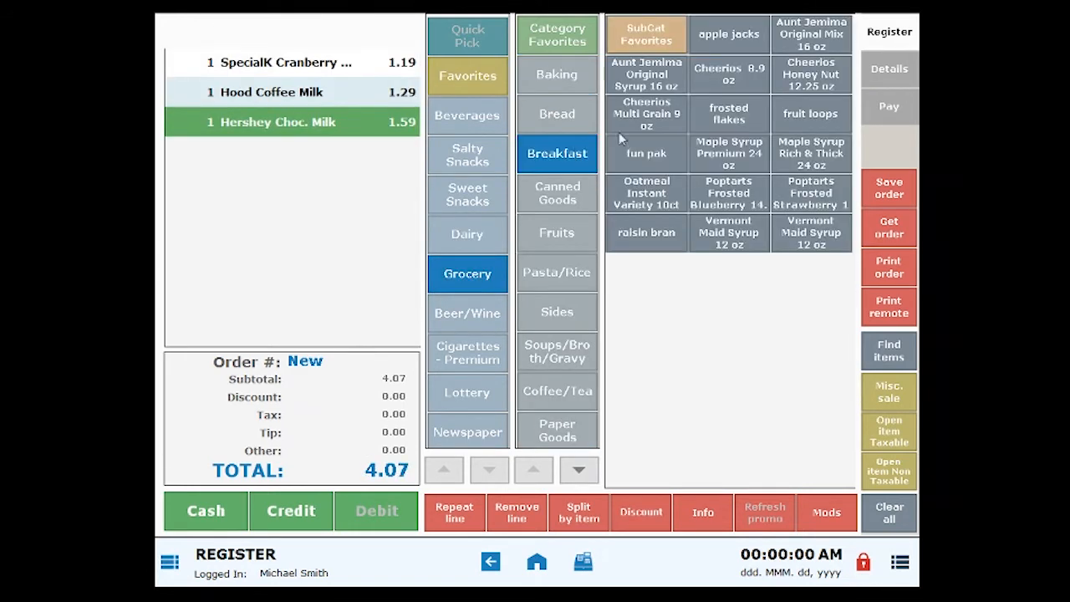
{"action": "left_click", "coordinate": [645, 194]}
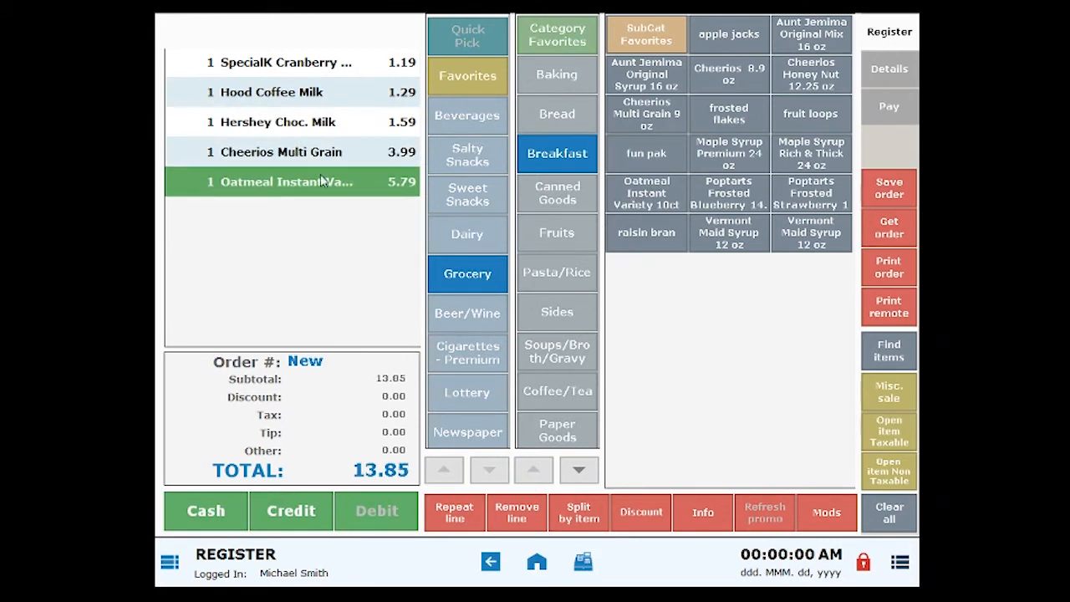
{"action": "left_click", "coordinate": [468, 194]}
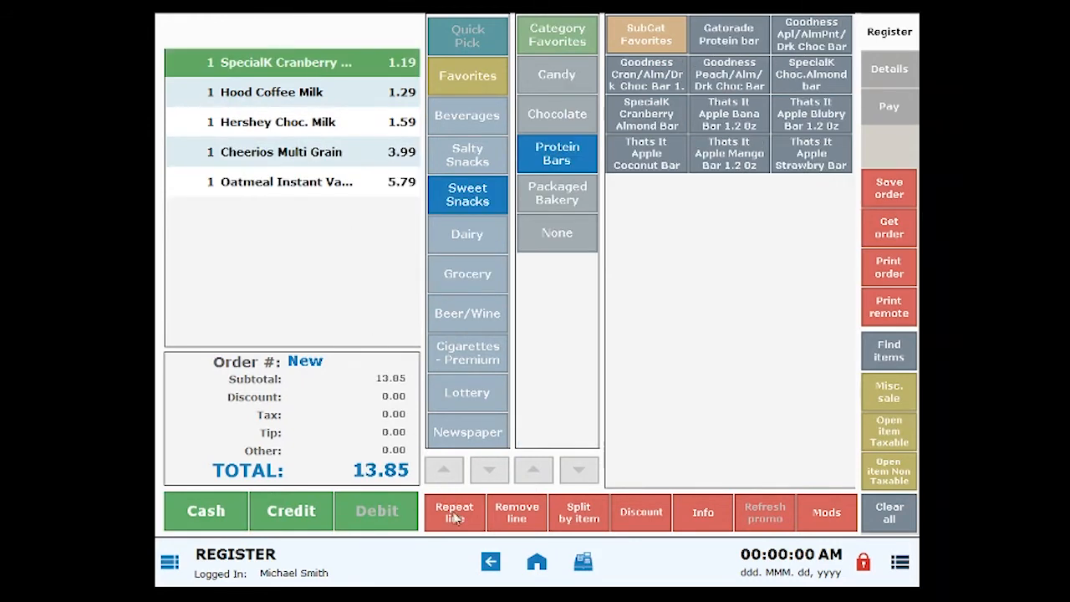
- Repeat the SpecialK Cranberry line 3 more times, bringing the total to 17.42
{"action": "left_click", "coordinate": [455, 512]}
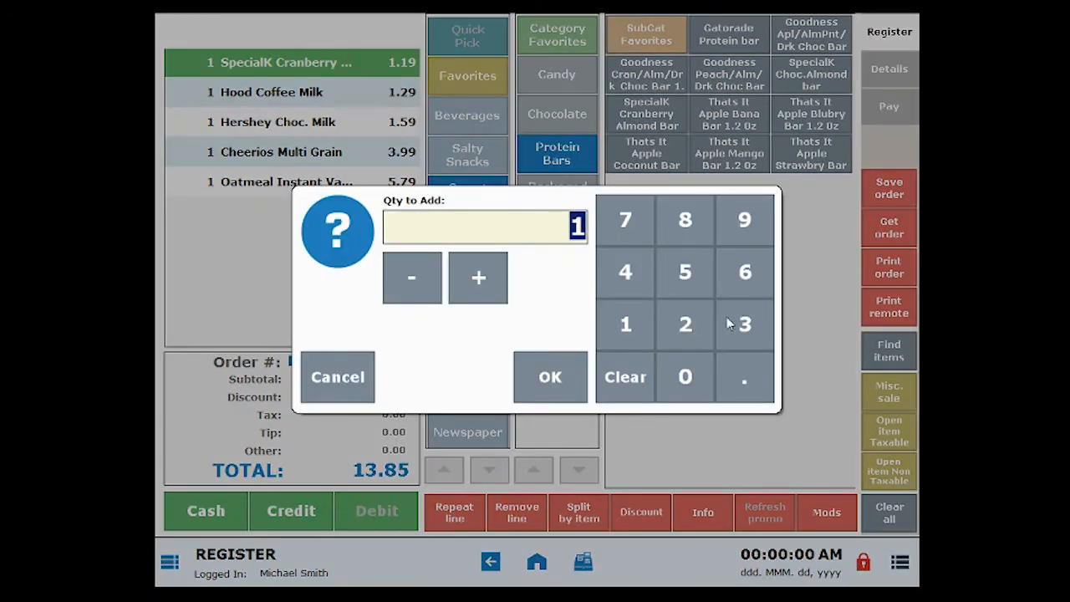
{"action": "left_click", "coordinate": [743, 324]}
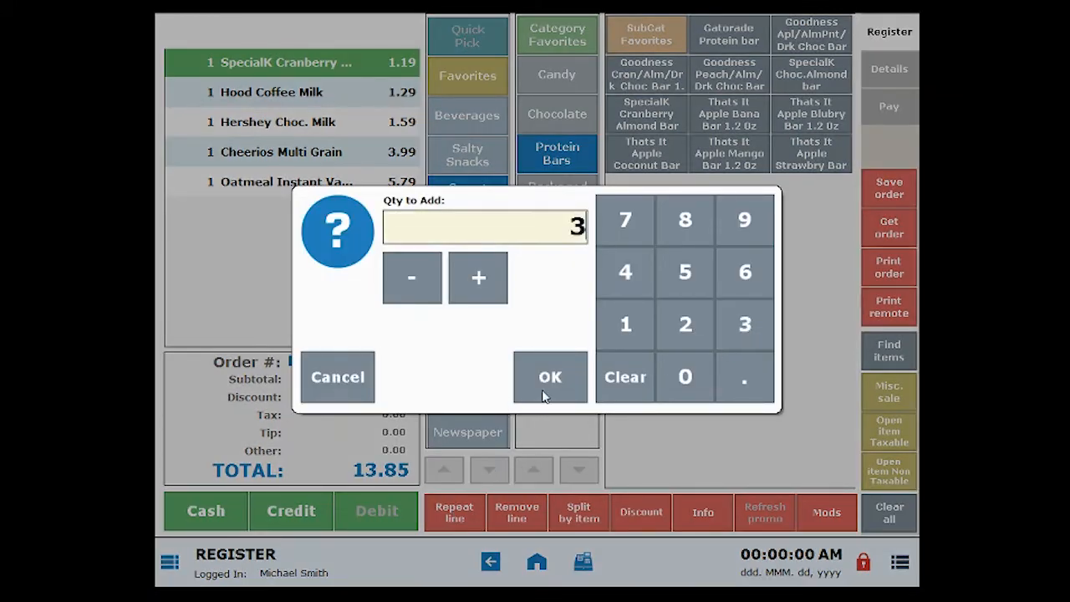
{"action": "left_click", "coordinate": [549, 376]}
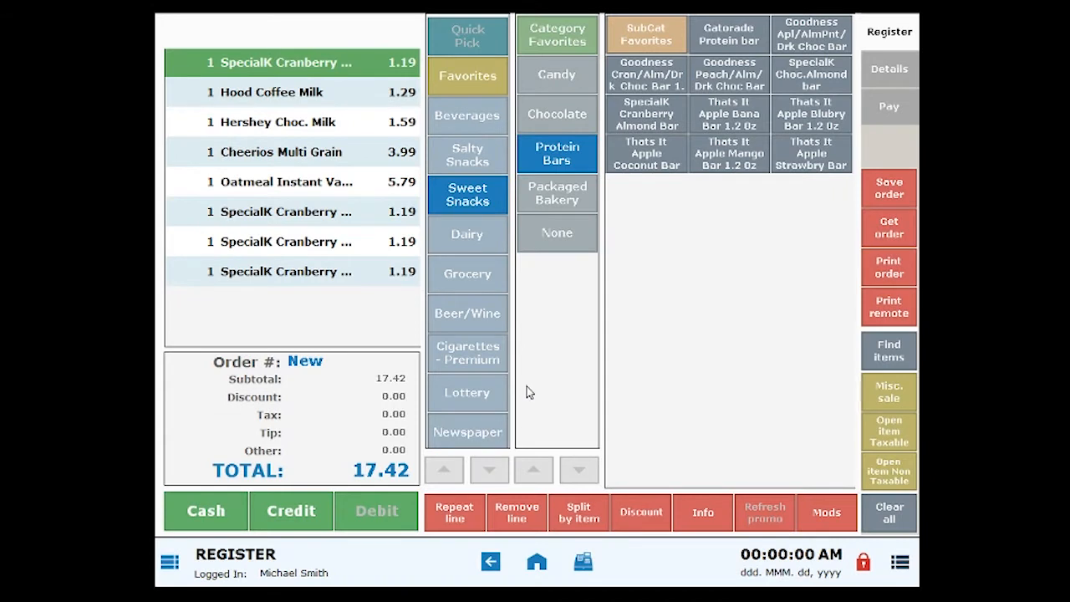
{"action": "mouse_move", "coordinate": [371, 288]}
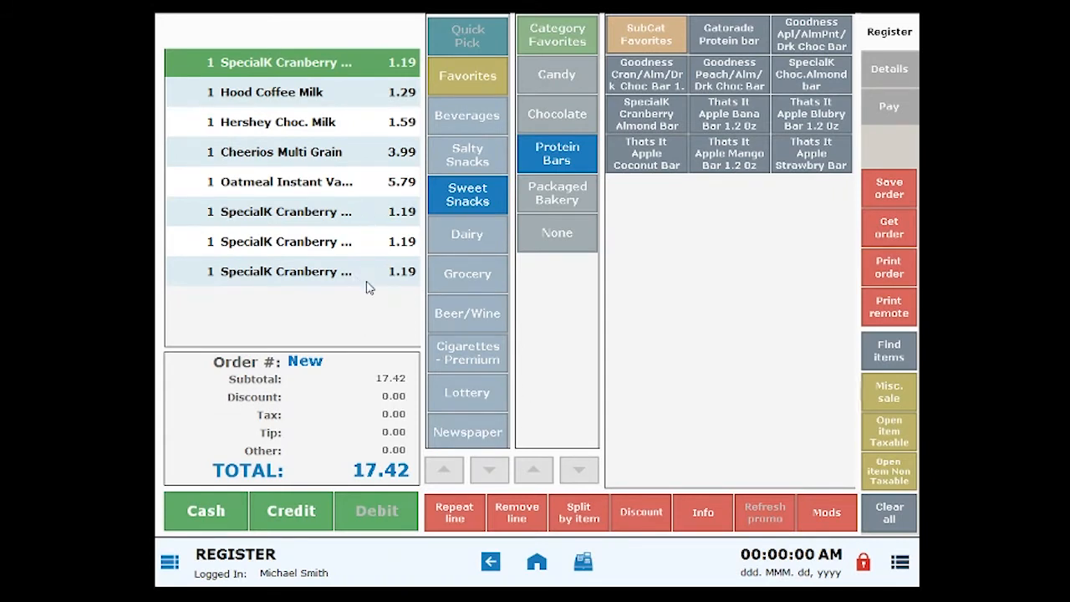
{"action": "left_click", "coordinate": [291, 271]}
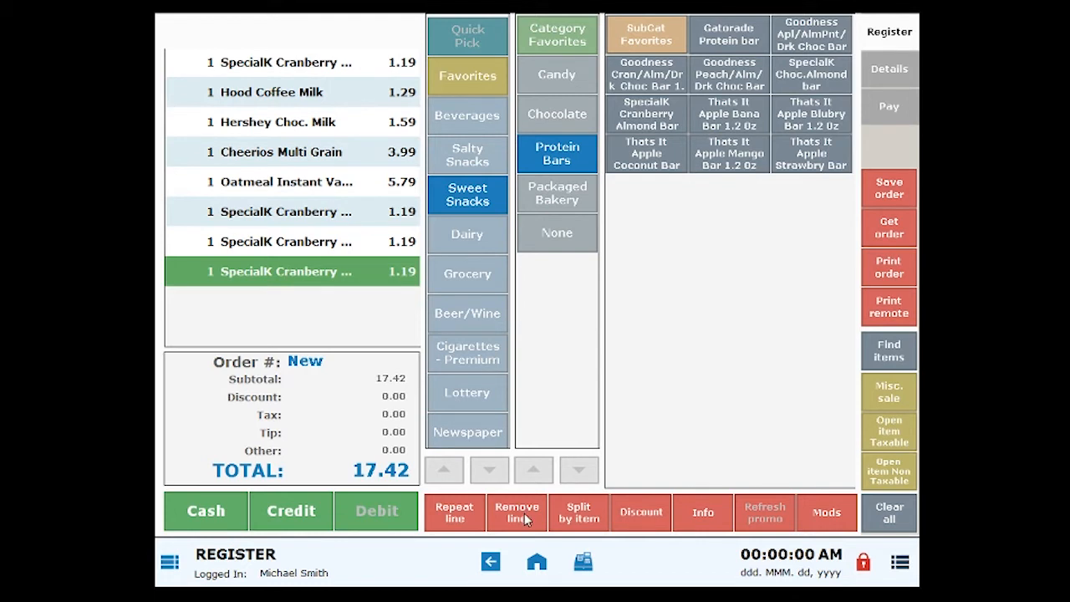
- Remove the selected SpecialK Cranberry line, dropping the total to 16.23
{"action": "left_click", "coordinate": [517, 511]}
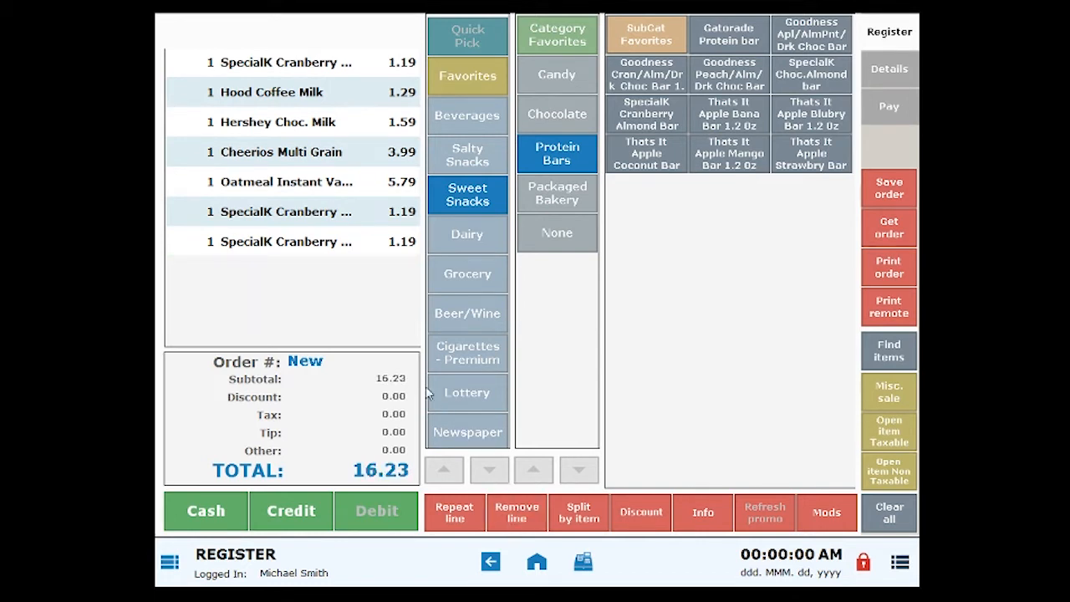
{"action": "mouse_move", "coordinate": [304, 299]}
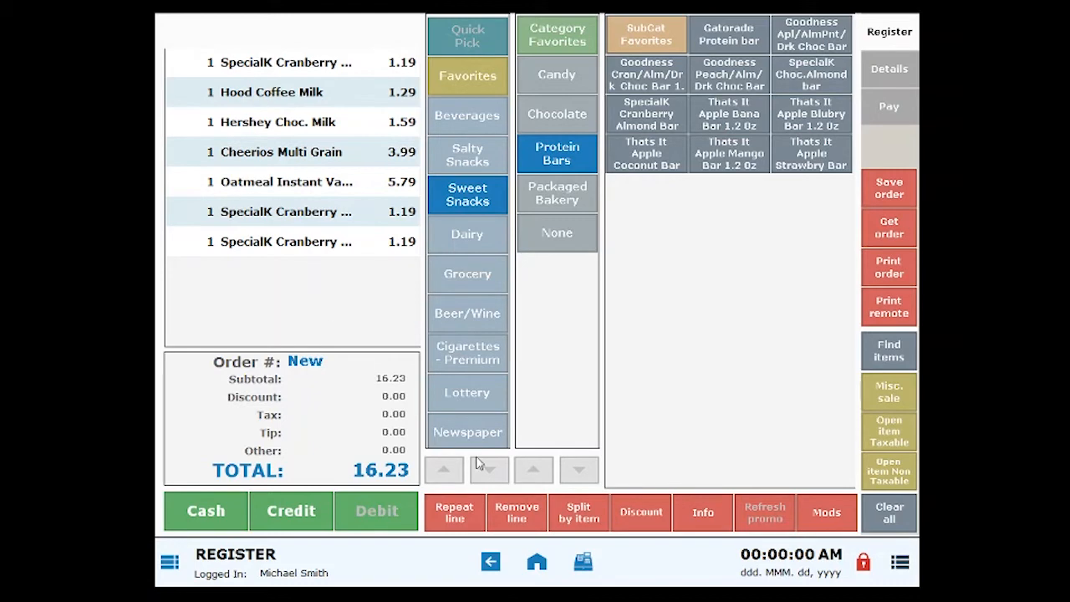
{"action": "mouse_move", "coordinate": [291, 154]}
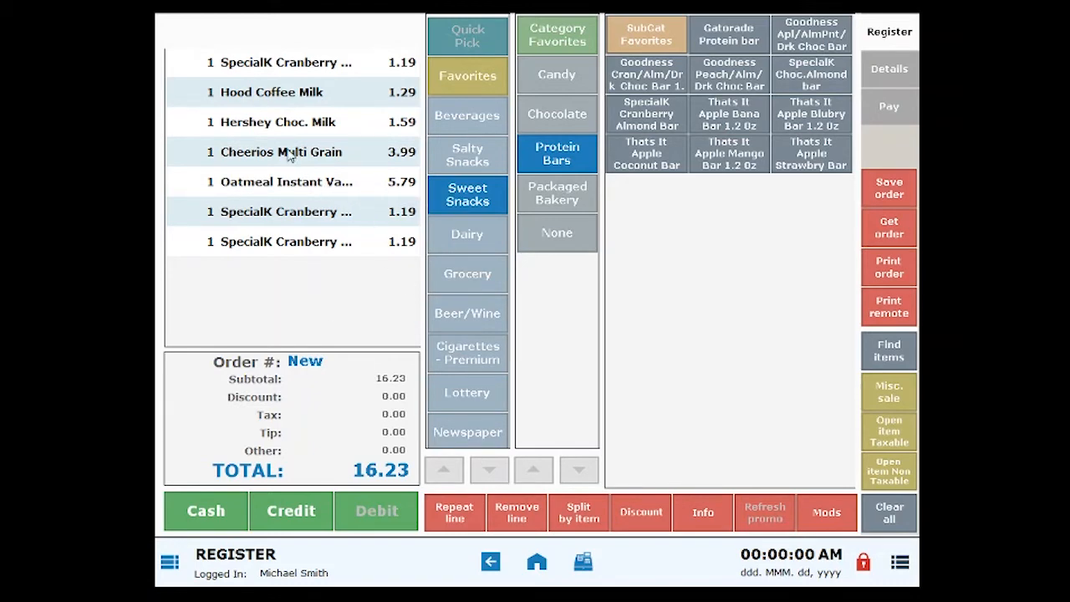
- Apply a 25% discount to Cheerios Multi Grain, pricing it 2.99 and the order at 15.23
{"action": "left_click", "coordinate": [469, 274]}
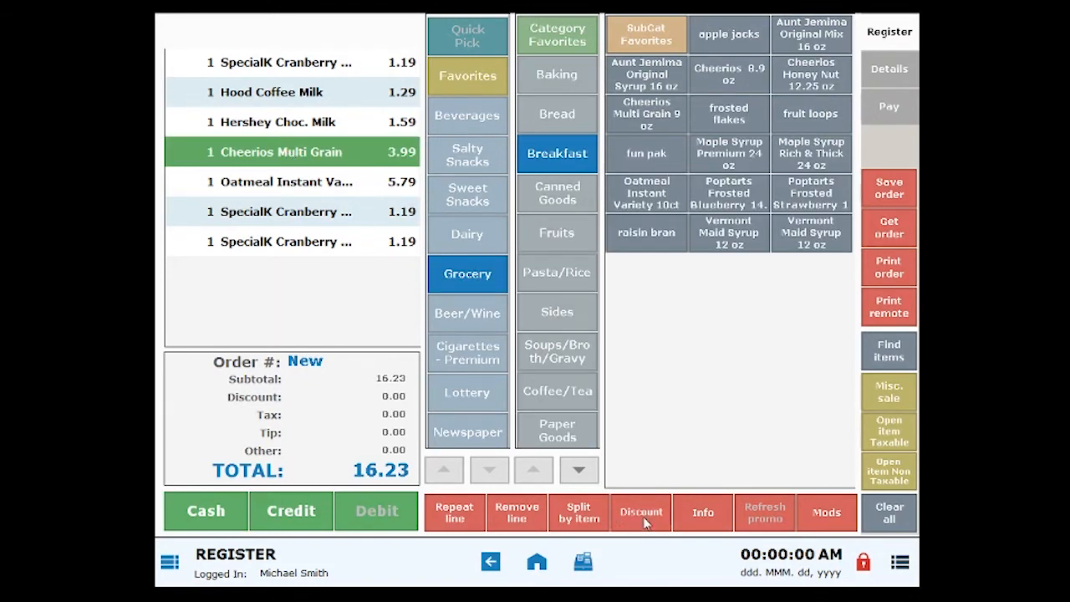
{"action": "left_click", "coordinate": [640, 512]}
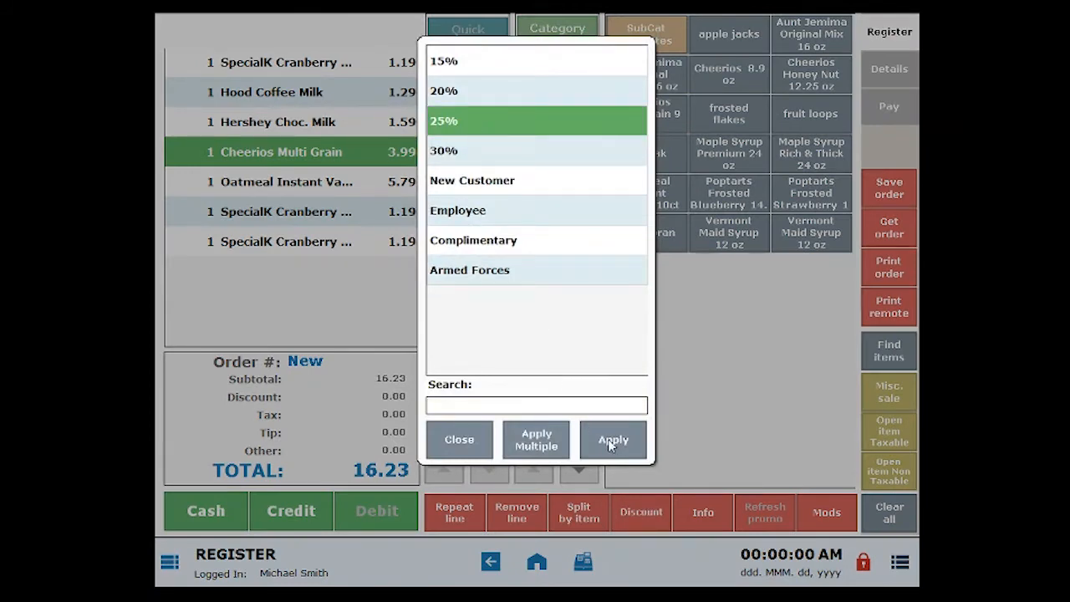
{"action": "left_click", "coordinate": [612, 440]}
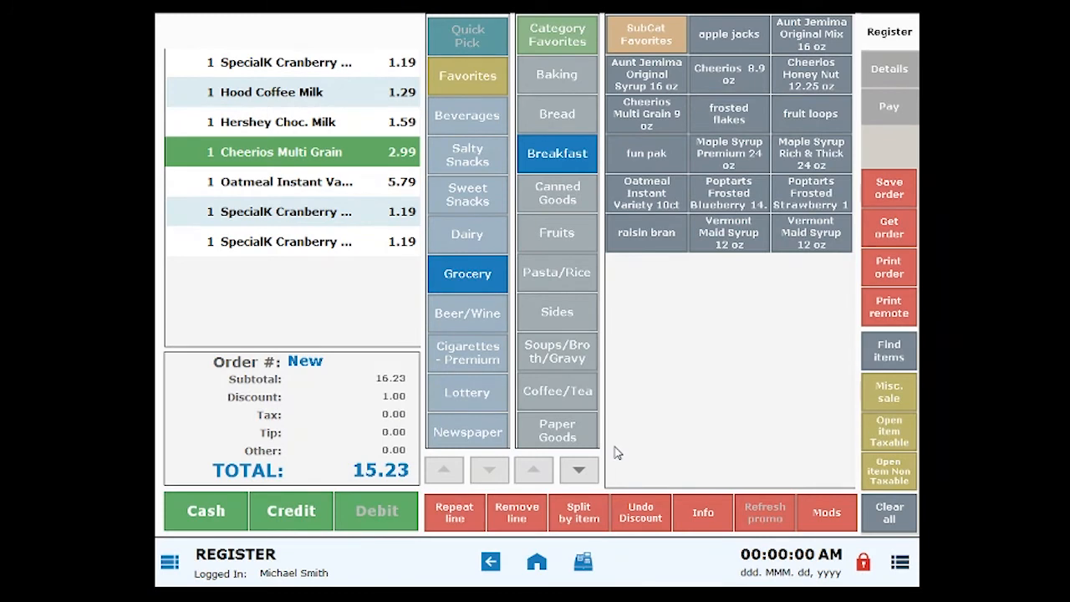
{"action": "mouse_move", "coordinate": [388, 376]}
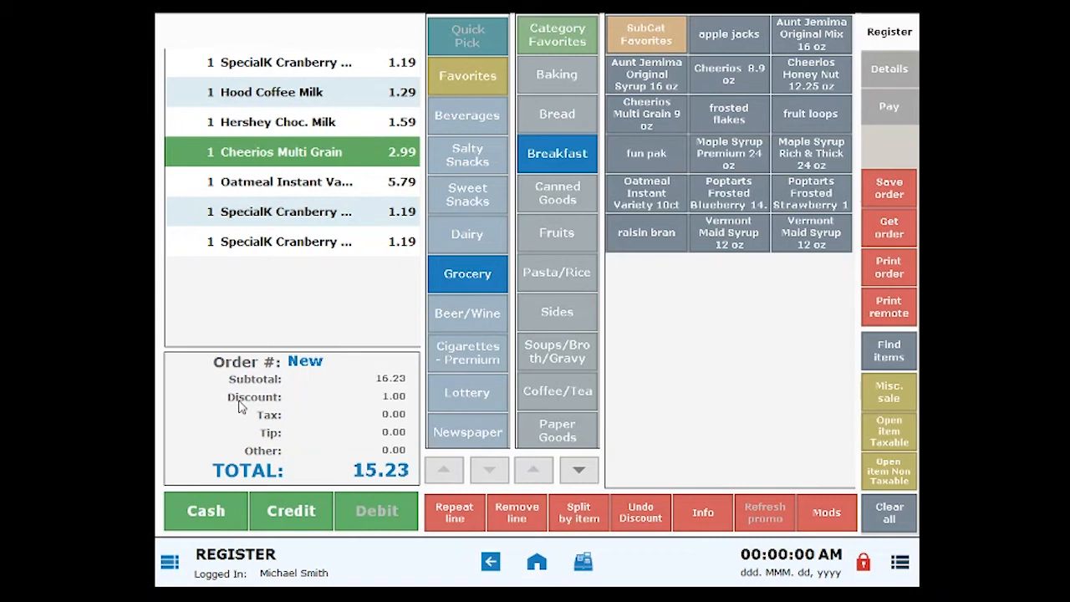
{"action": "mouse_move", "coordinate": [293, 439]}
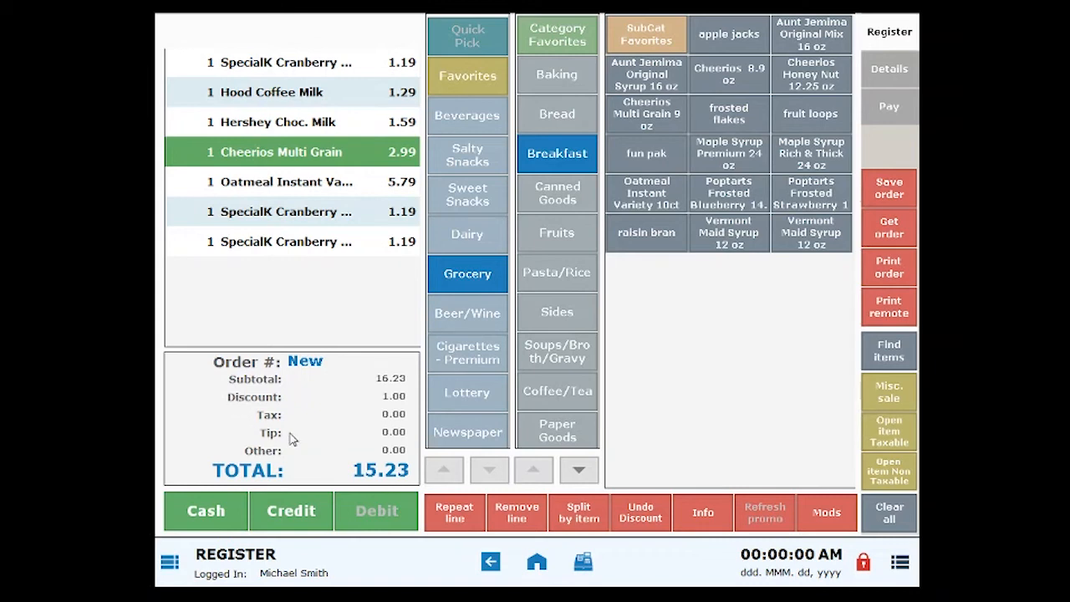
{"action": "mouse_move", "coordinate": [278, 536]}
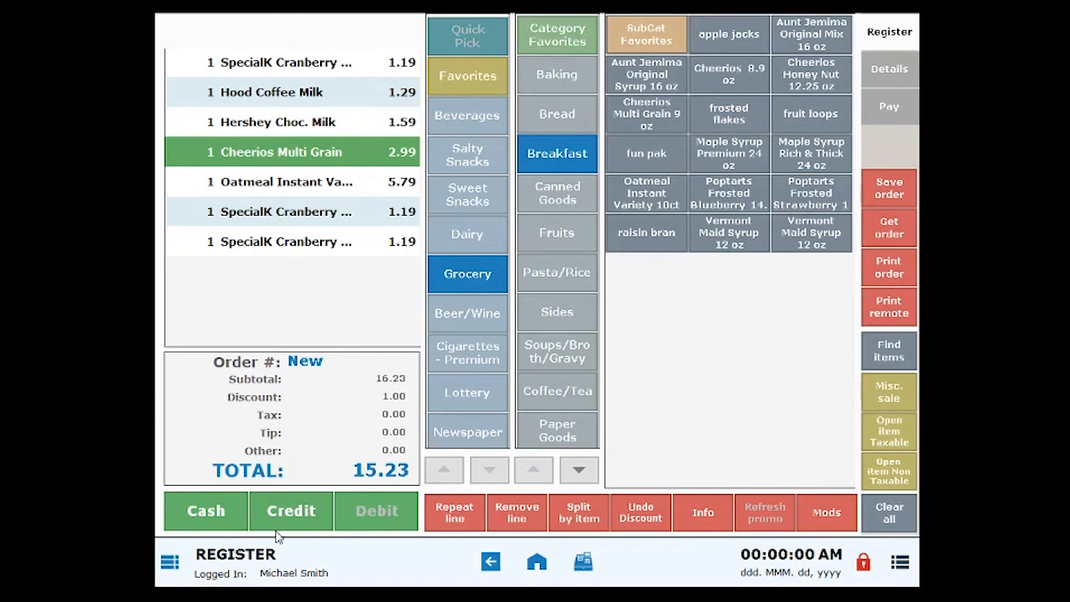
{"action": "mouse_move", "coordinate": [883, 211]}
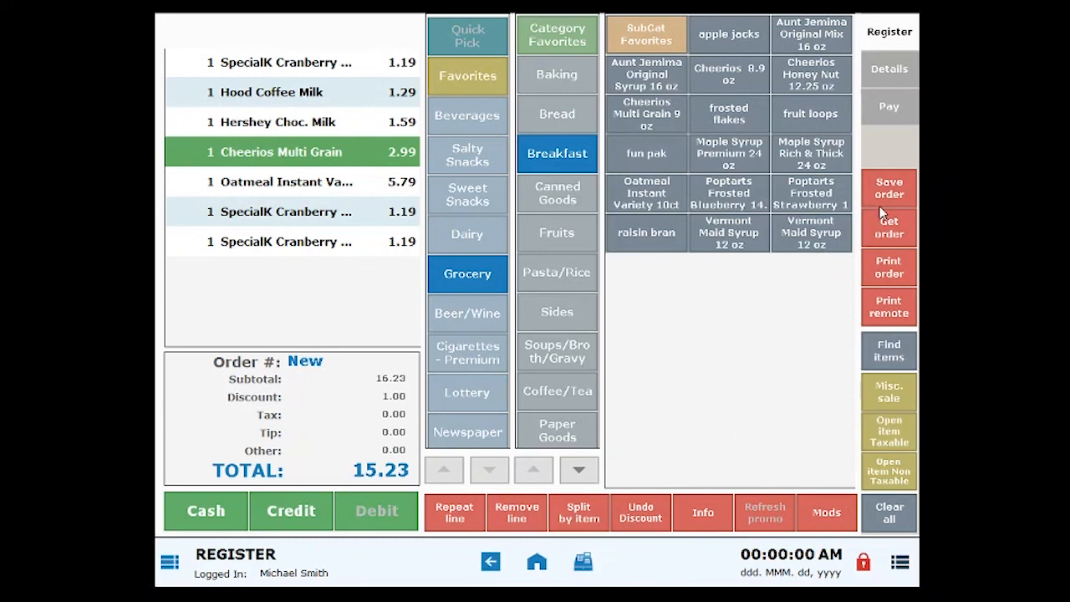
{"action": "mouse_move", "coordinate": [913, 194]}
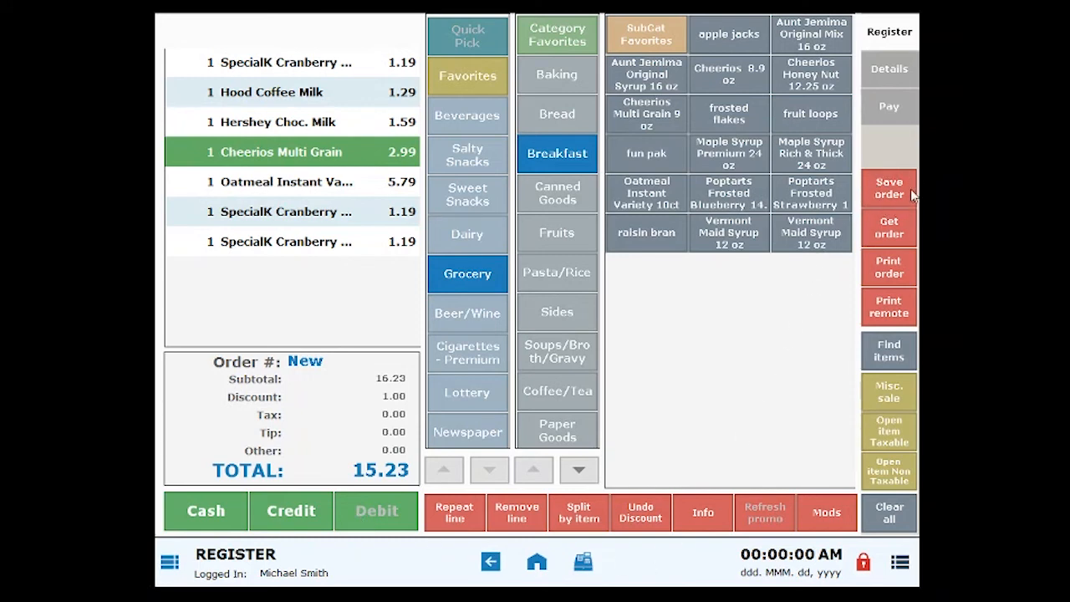